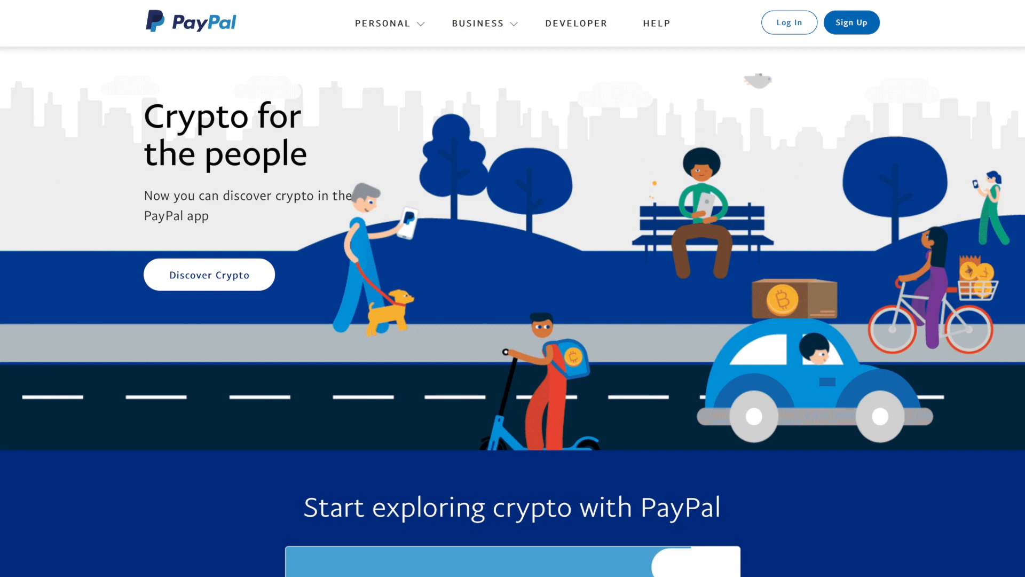
scroll("down", 3)
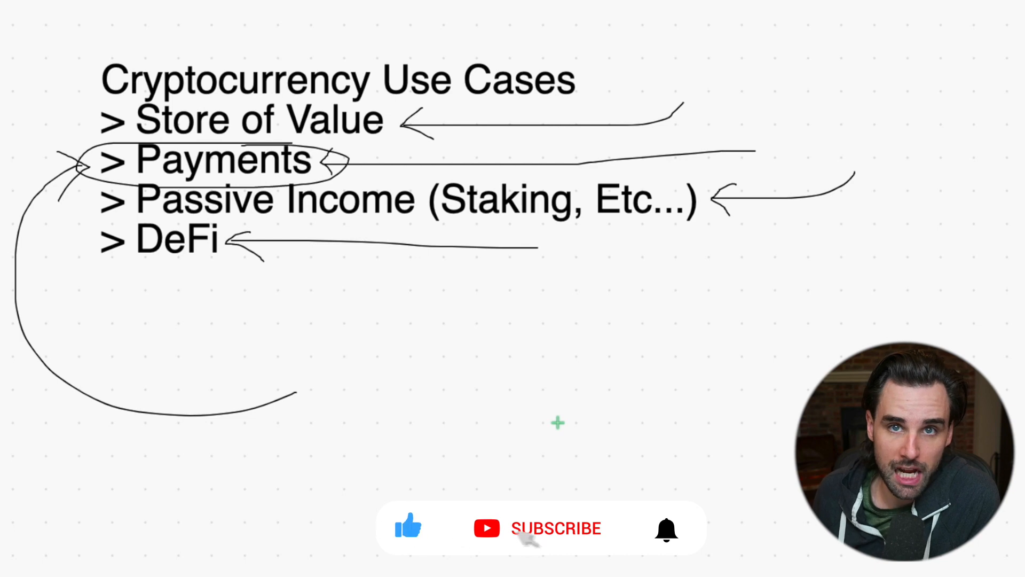
scroll("down", 3)
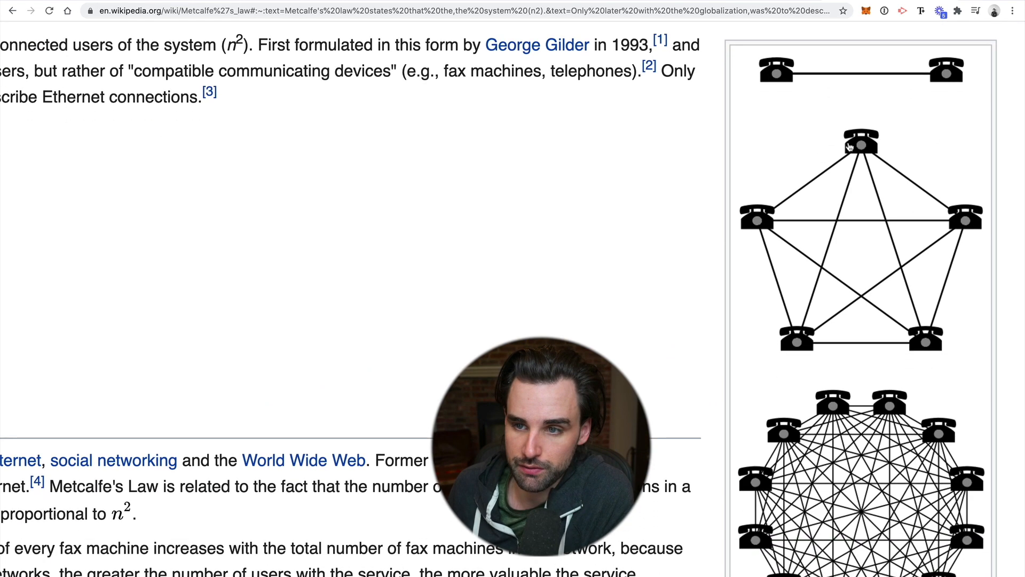
scroll("down", 3)
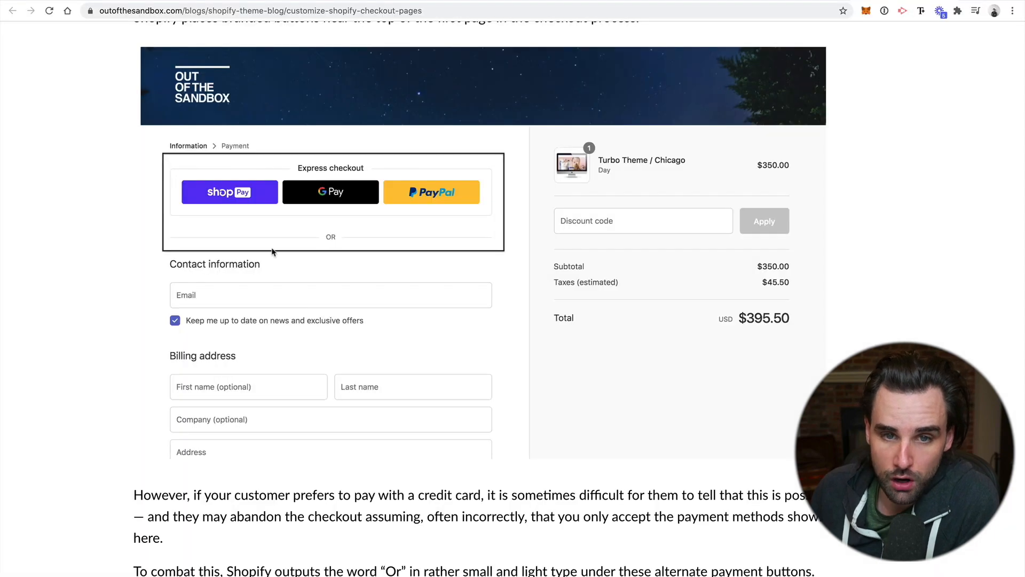
mouse_move(919, 231)
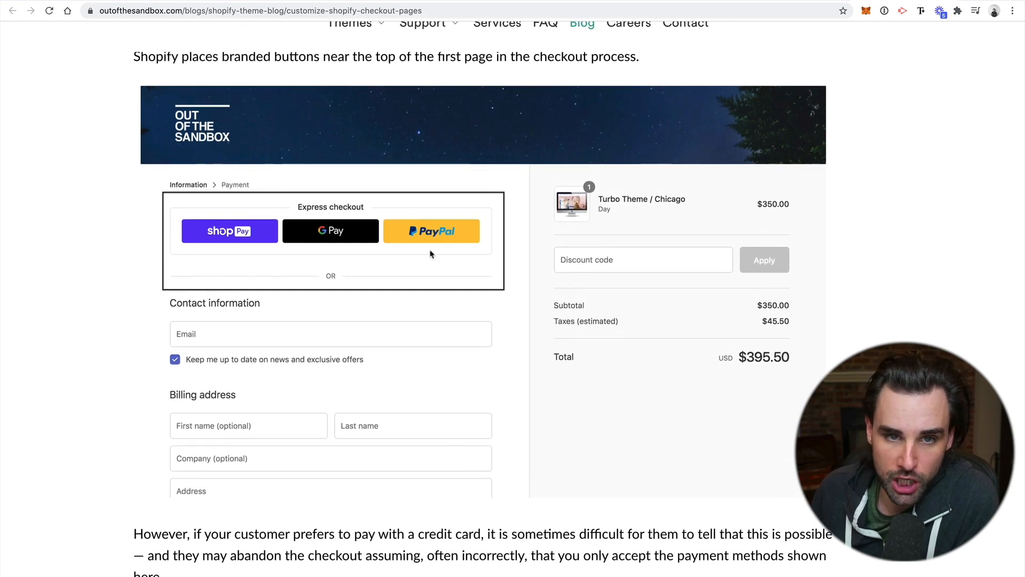
scroll("down", 3)
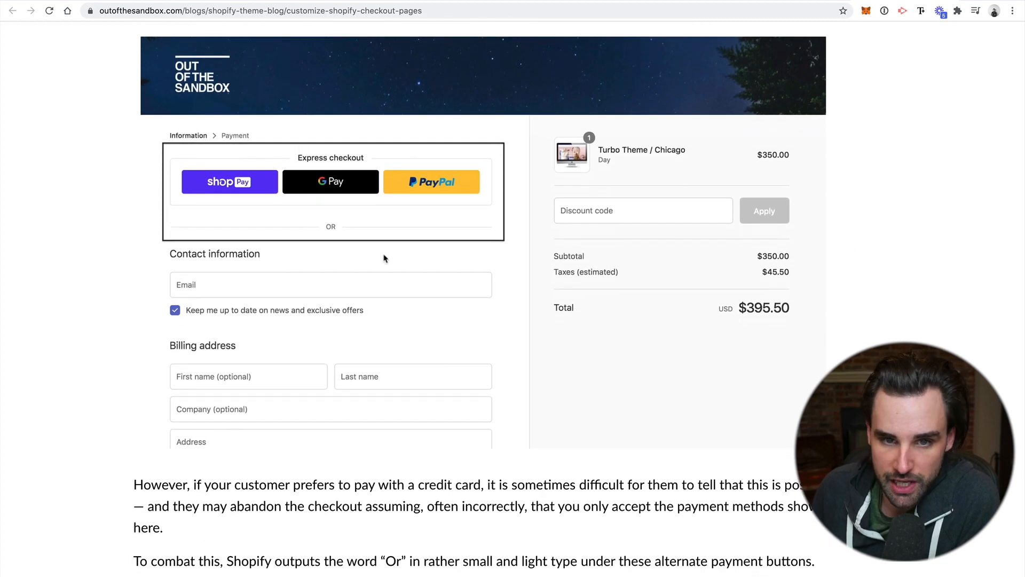
scroll("down", 3)
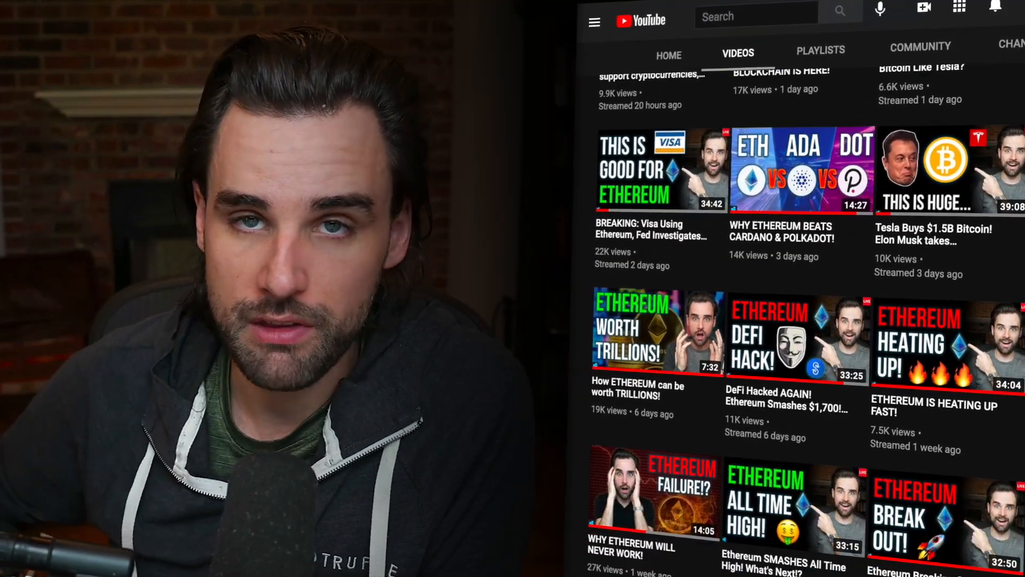
scroll("down", 3)
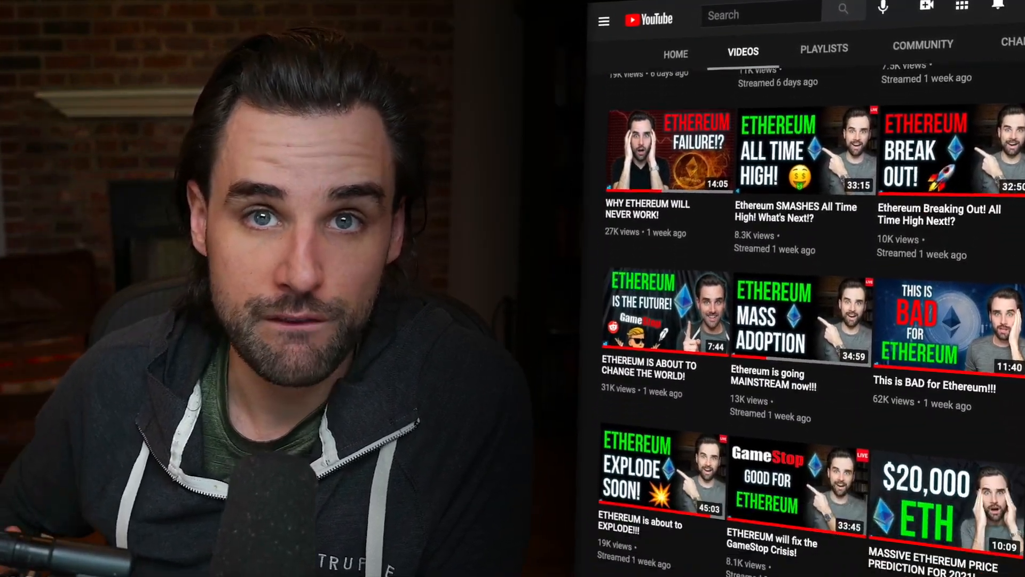
scroll("down", 3)
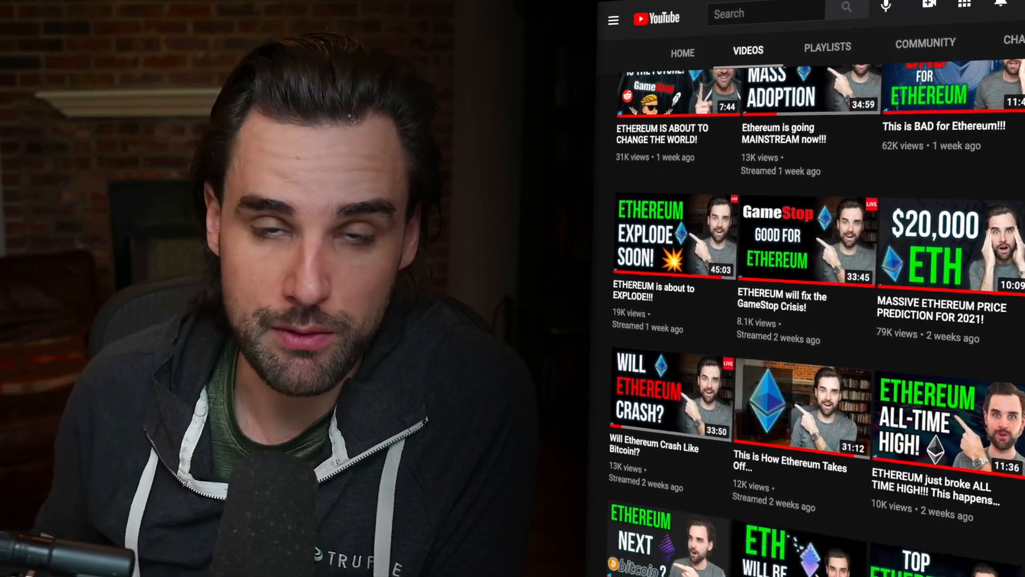
scroll("down", 3)
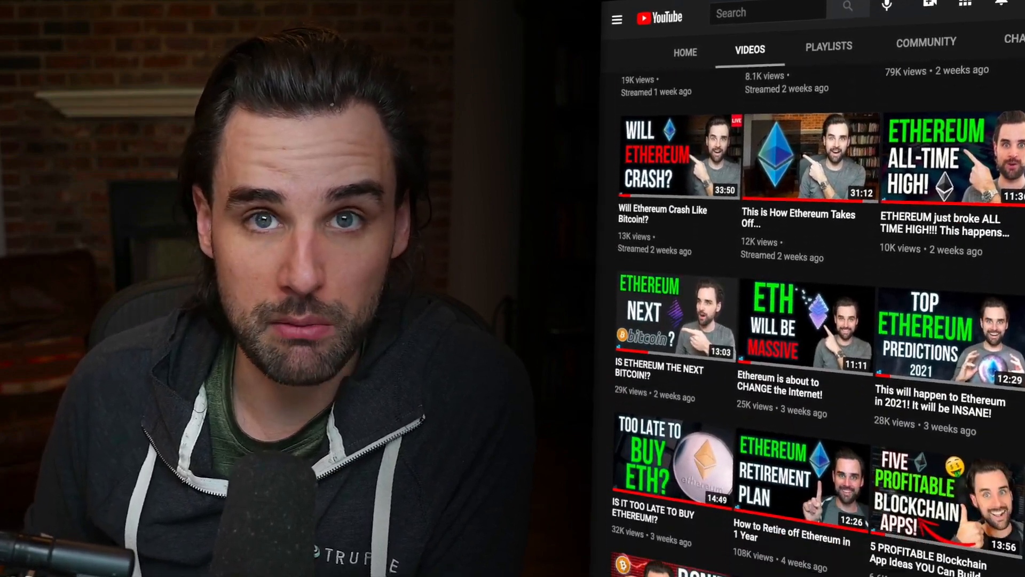